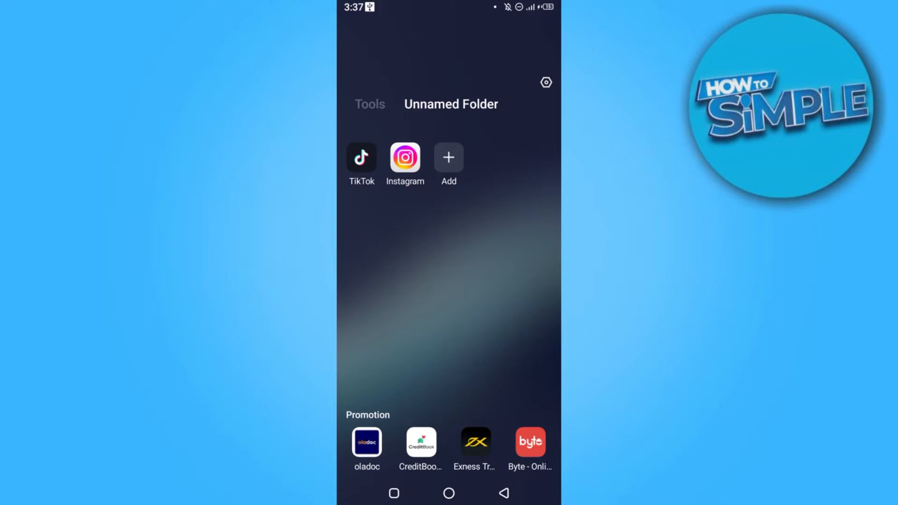
Pull down the quick settings panel showing Wi-Fi, Do Not Disturb and Auto-rotate on
click(361, 158)
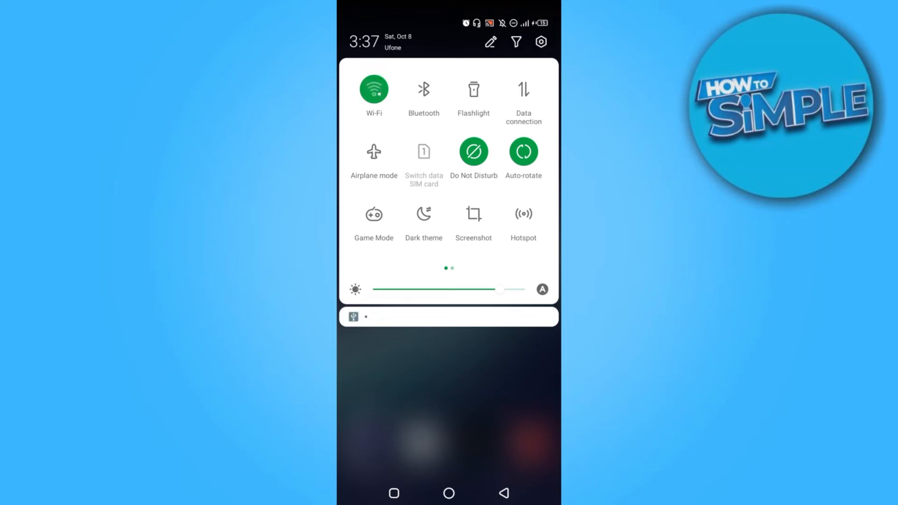
click(374, 89)
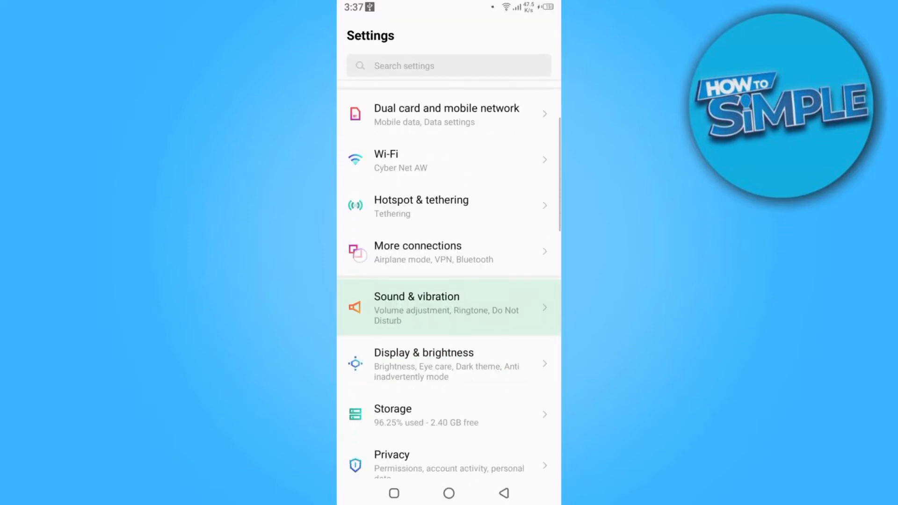
Scroll the Settings list and enter App management to see installed apps
scroll(down, 3)
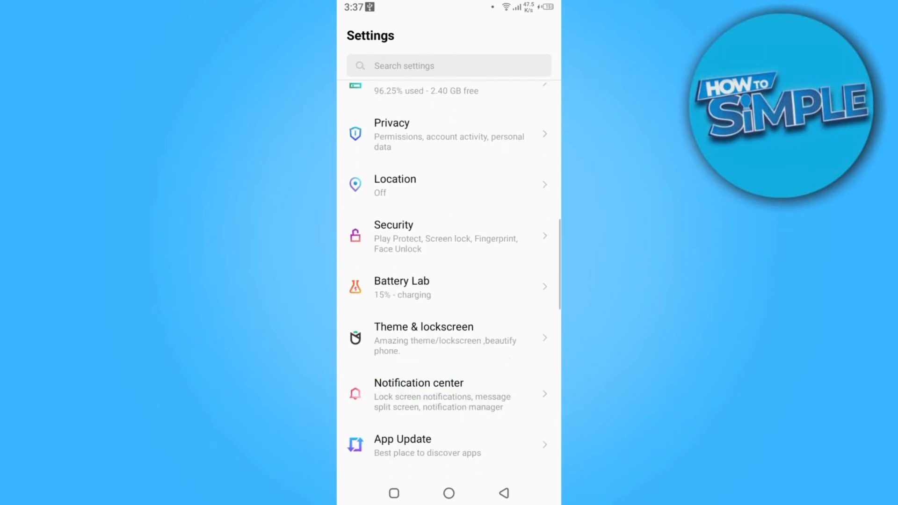
scroll(down, 3)
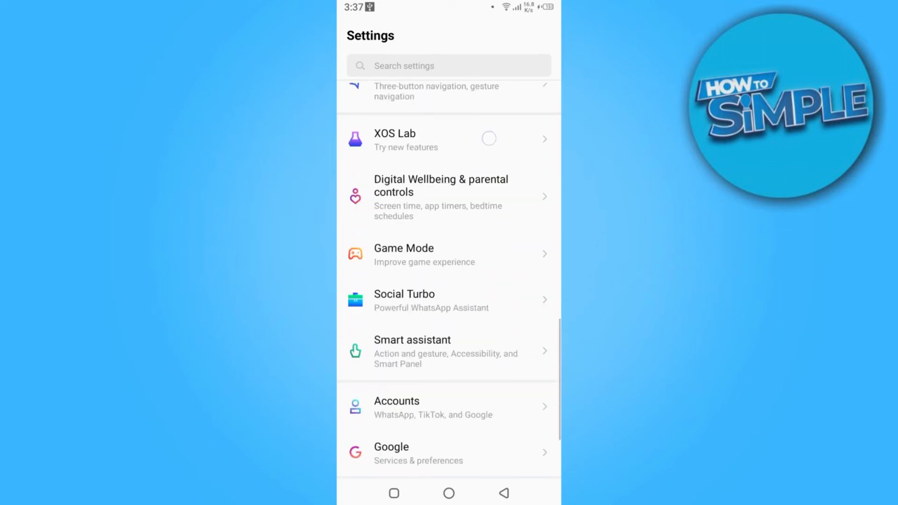
scroll(up, 3)
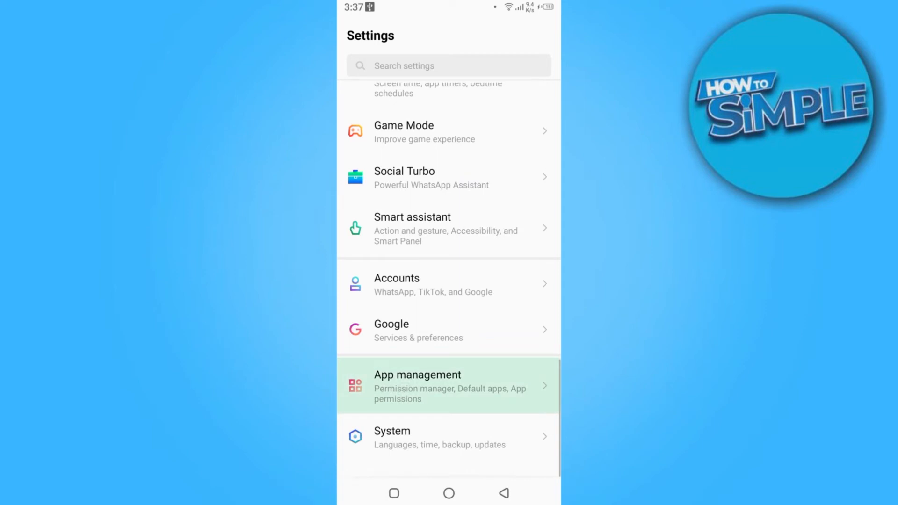
click(418, 385)
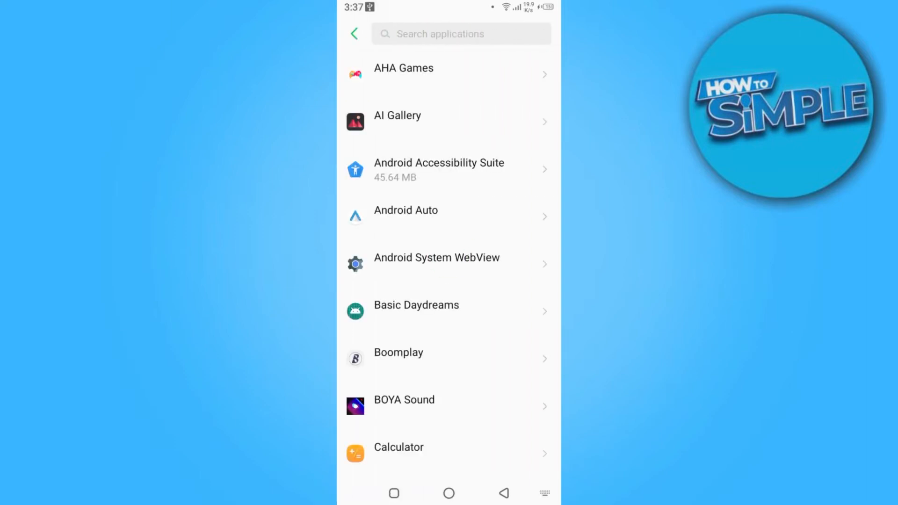
Search "tik", open TikTok's app info page and force stop it
text(tik)
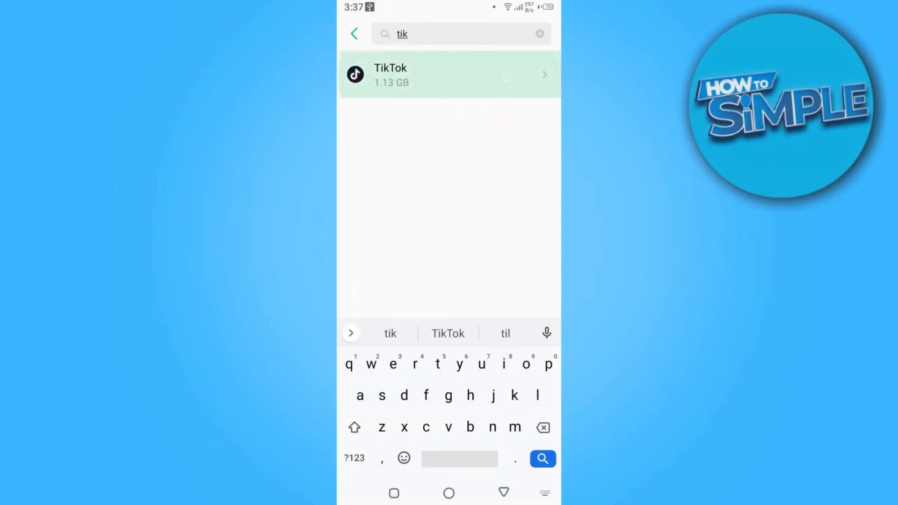
click(448, 75)
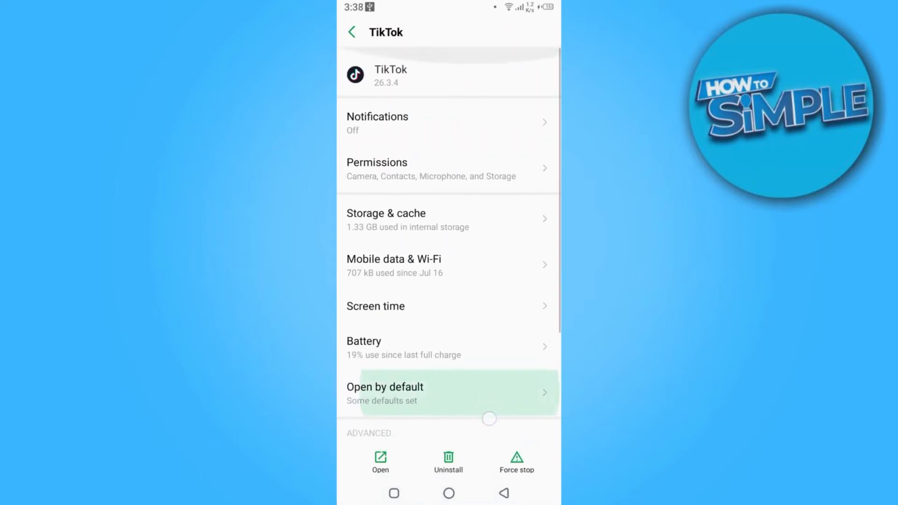
click(514, 461)
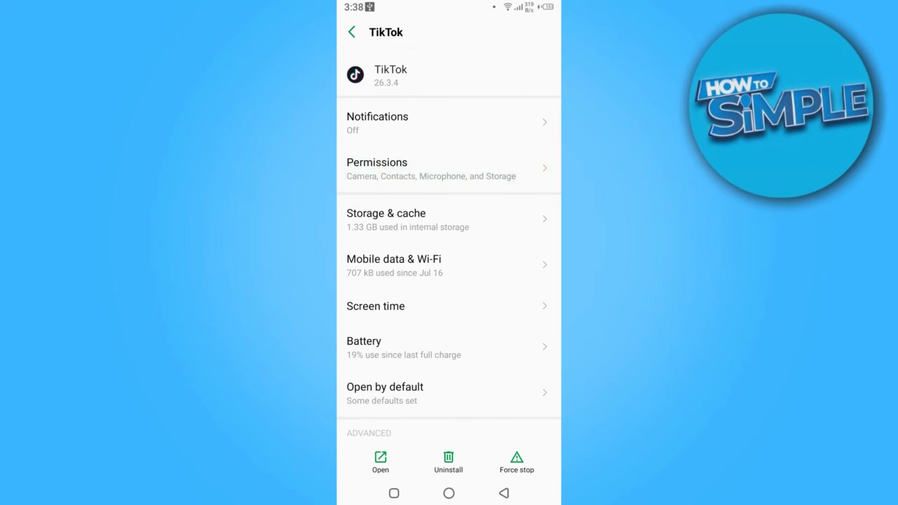
Review TikTok's denied Calendar and Location permissions, returning to the App permissions list
click(449, 169)
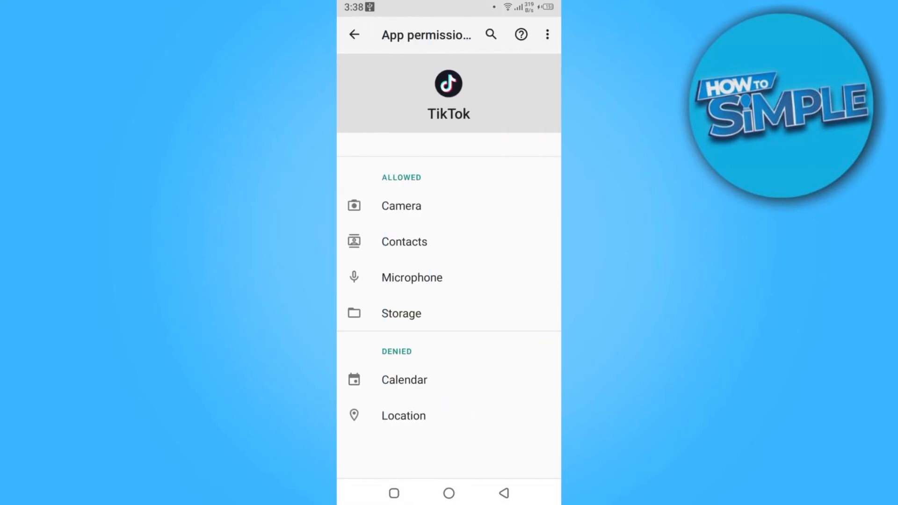
click(404, 380)
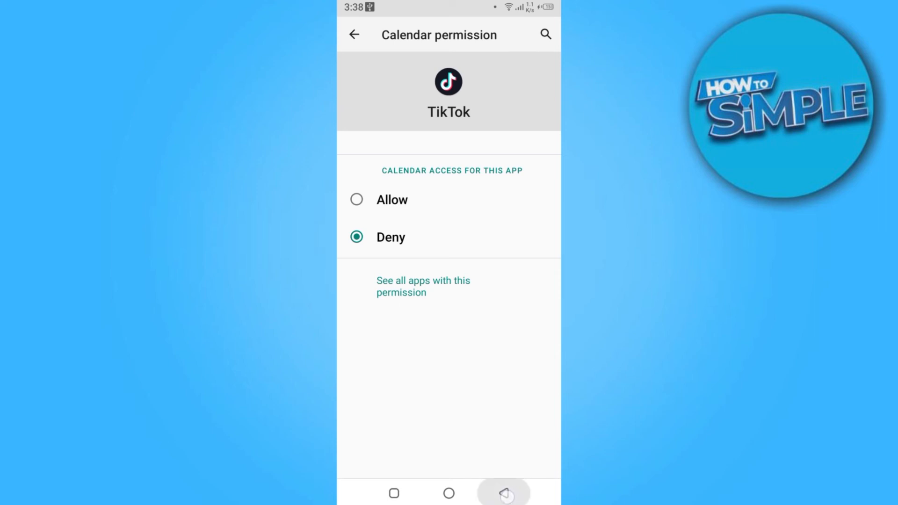
click(353, 34)
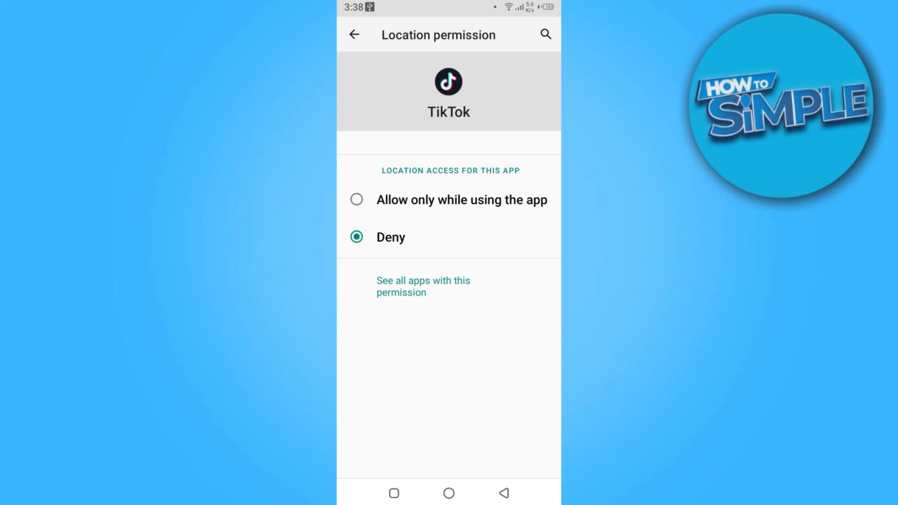
click(354, 34)
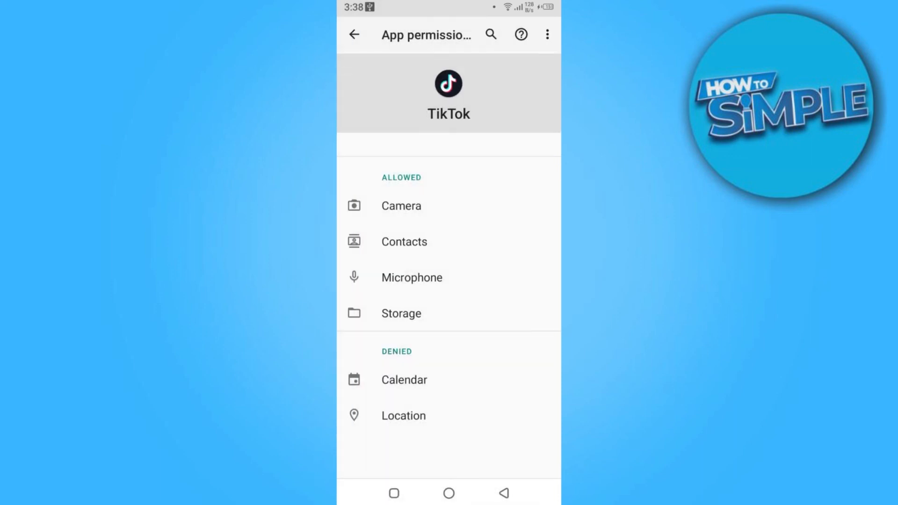